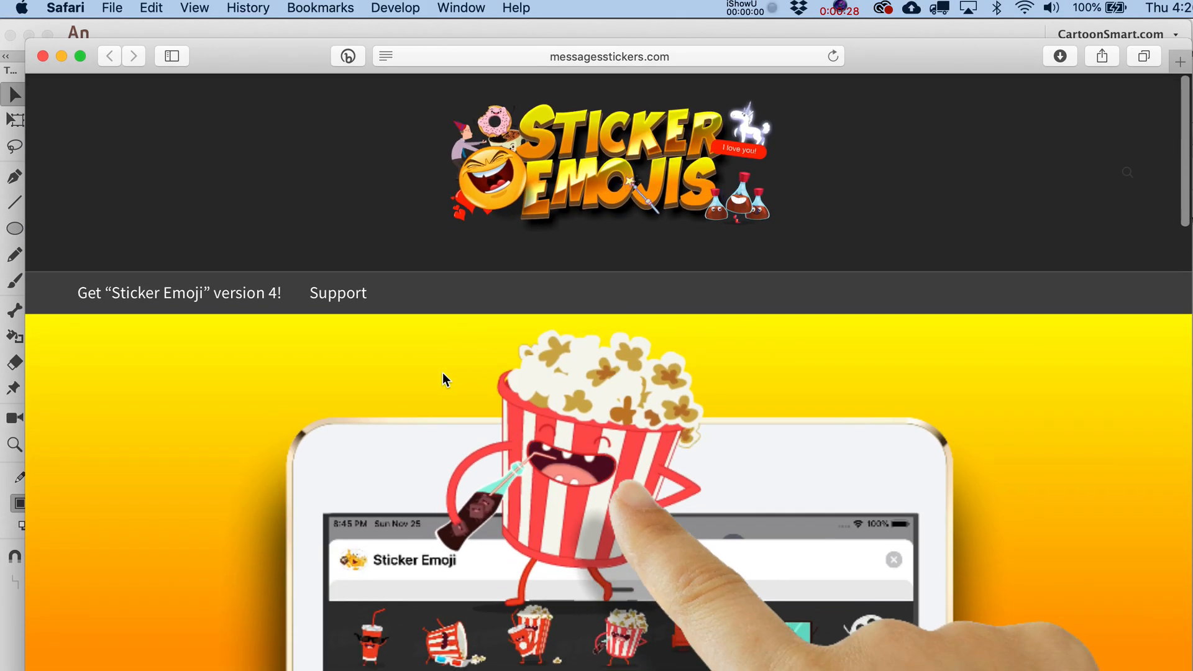
# Scroll down the Sticker Emojis page in Safari before returning to HeadSlap.fla in Animate
pyautogui.scroll(-3)
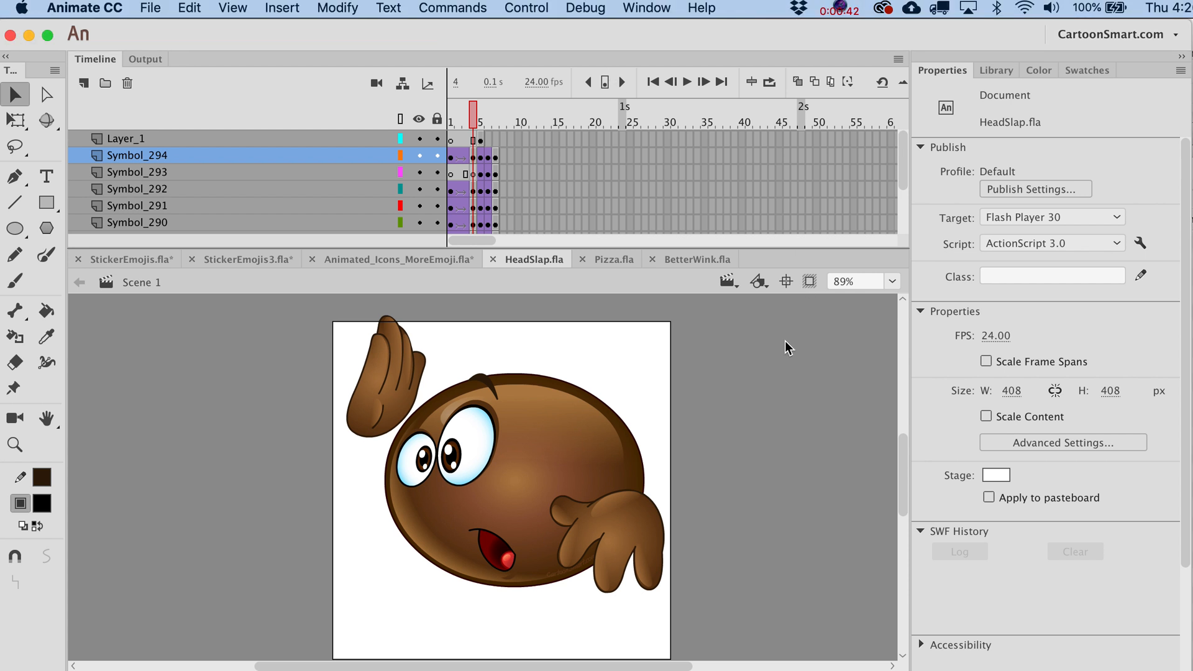
# Export the HeadSlap movie as a 408×408 PNG Sequence saved to the Desktop
pyautogui.click(455, 122)
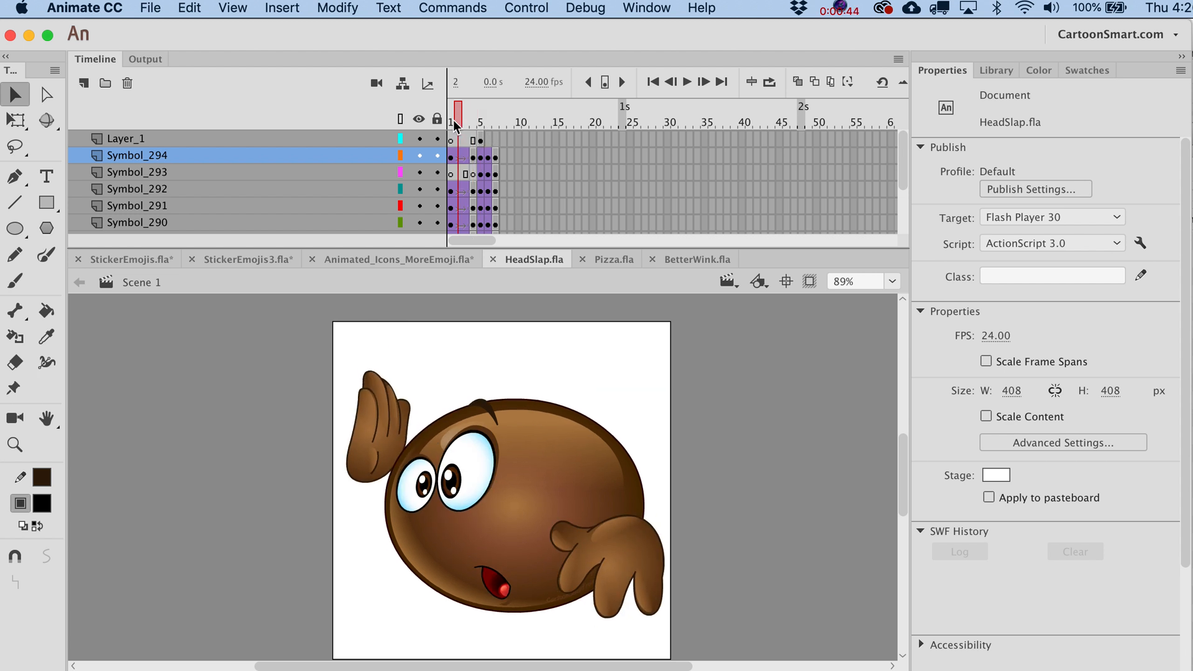
pyautogui.click(152, 8)
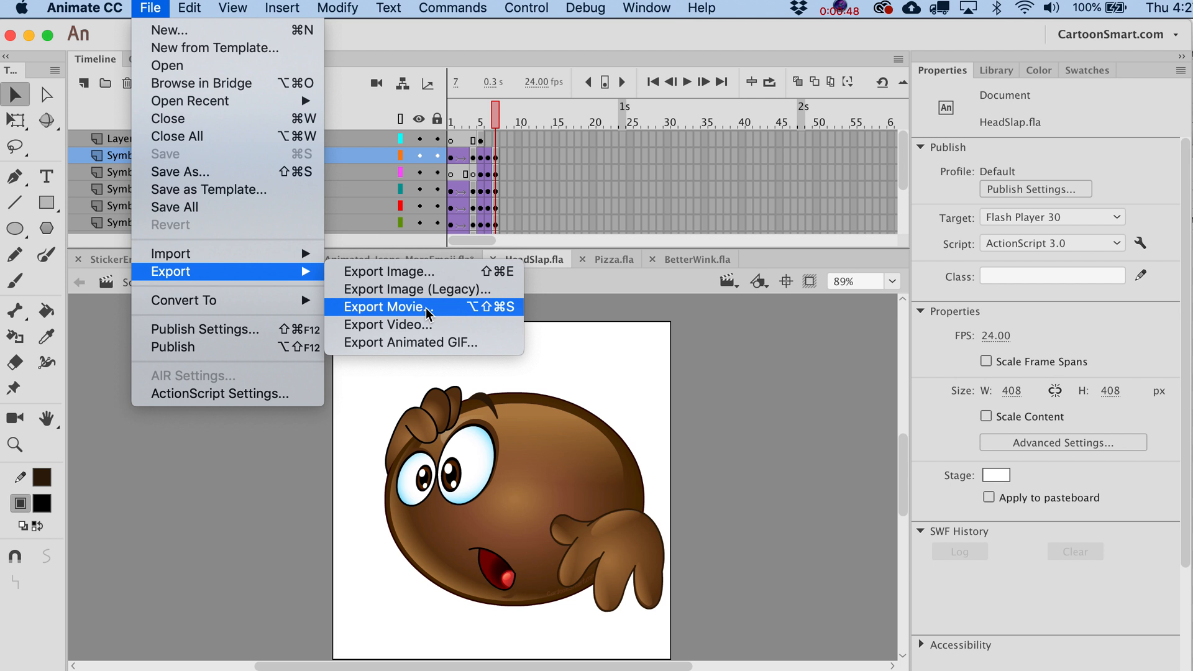
pyautogui.click(382, 306)
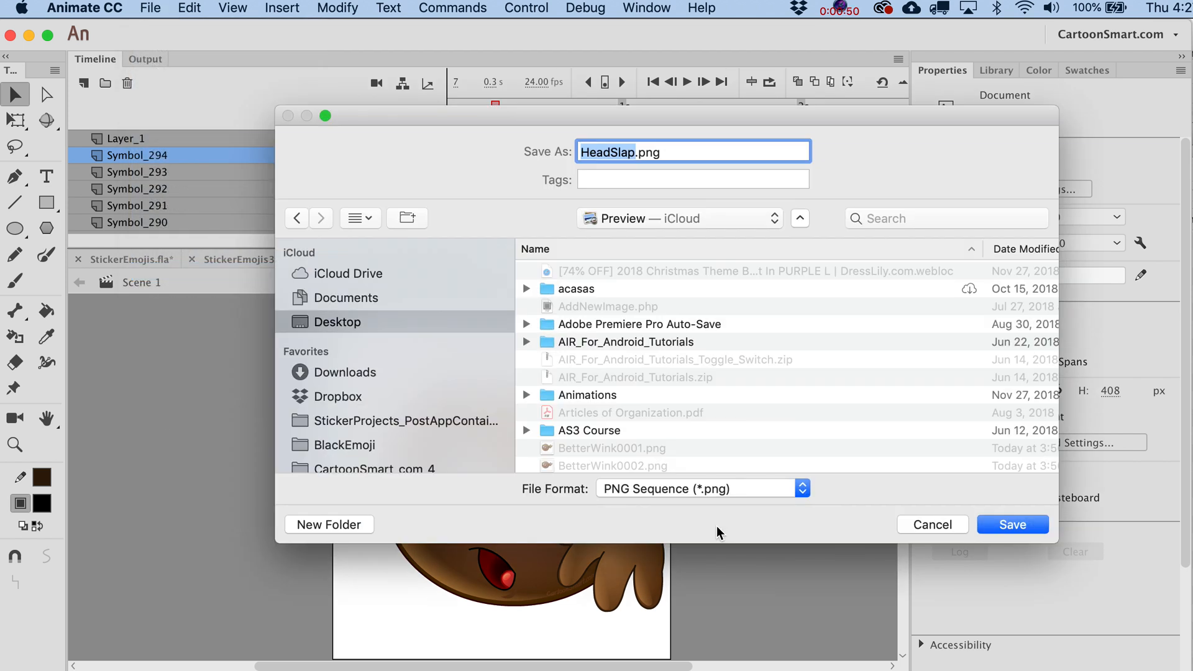
pyautogui.moveTo(524, 505)
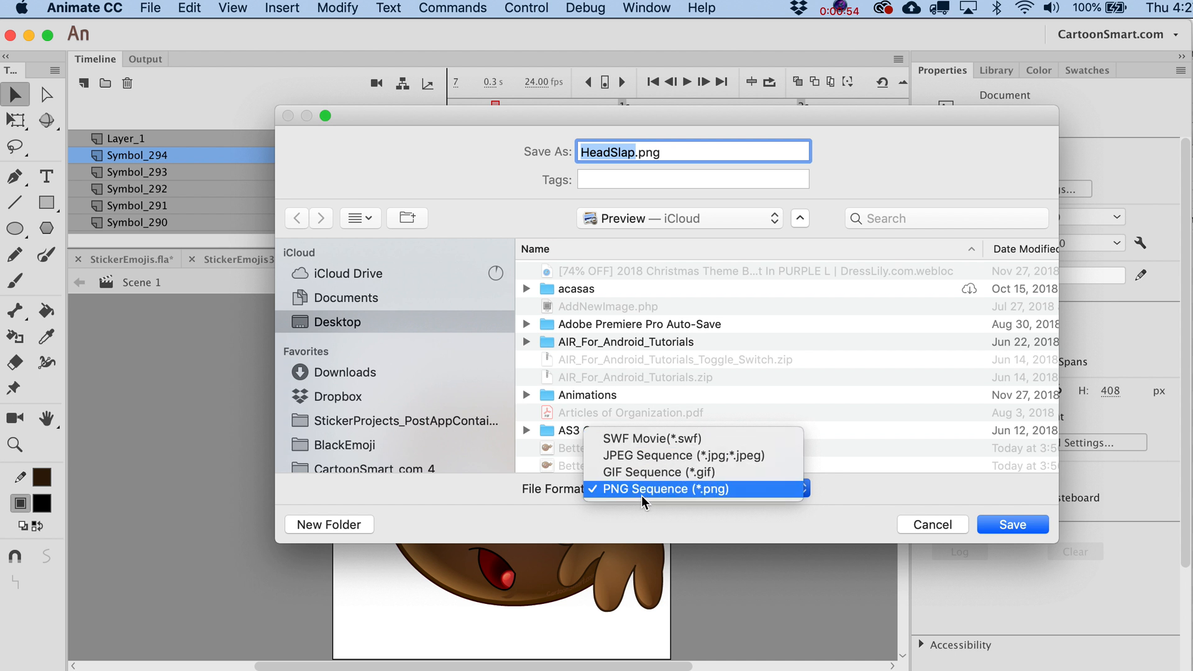
pyautogui.click(666, 489)
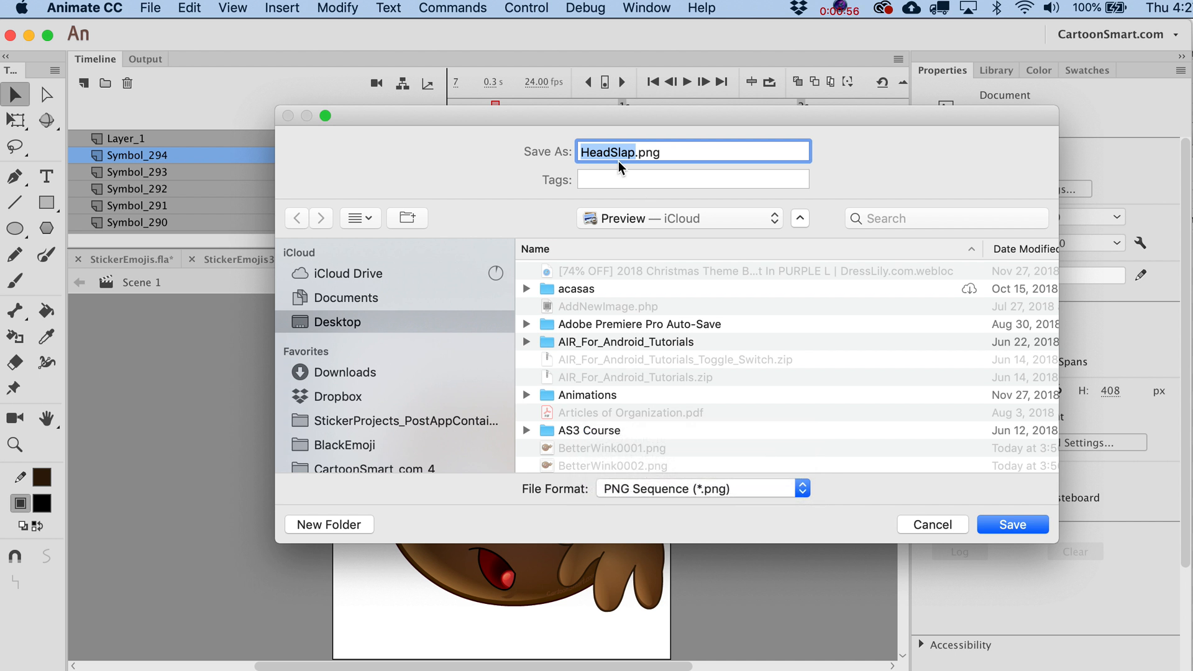
pyautogui.click(1012, 524)
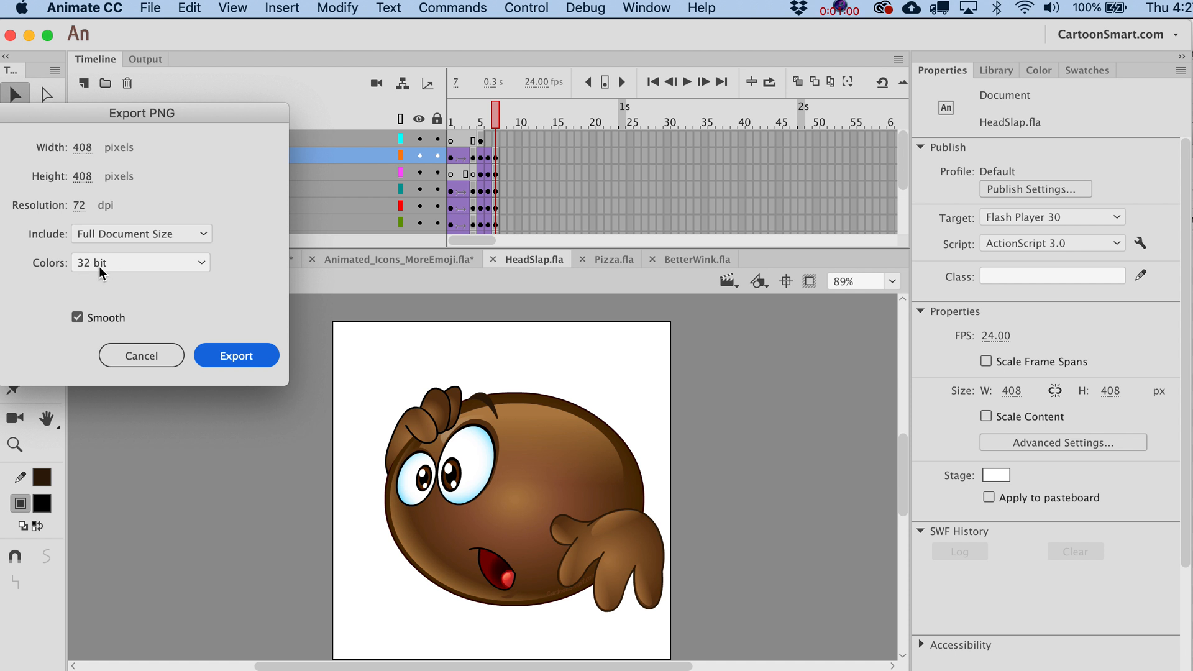
pyautogui.moveTo(156, 379)
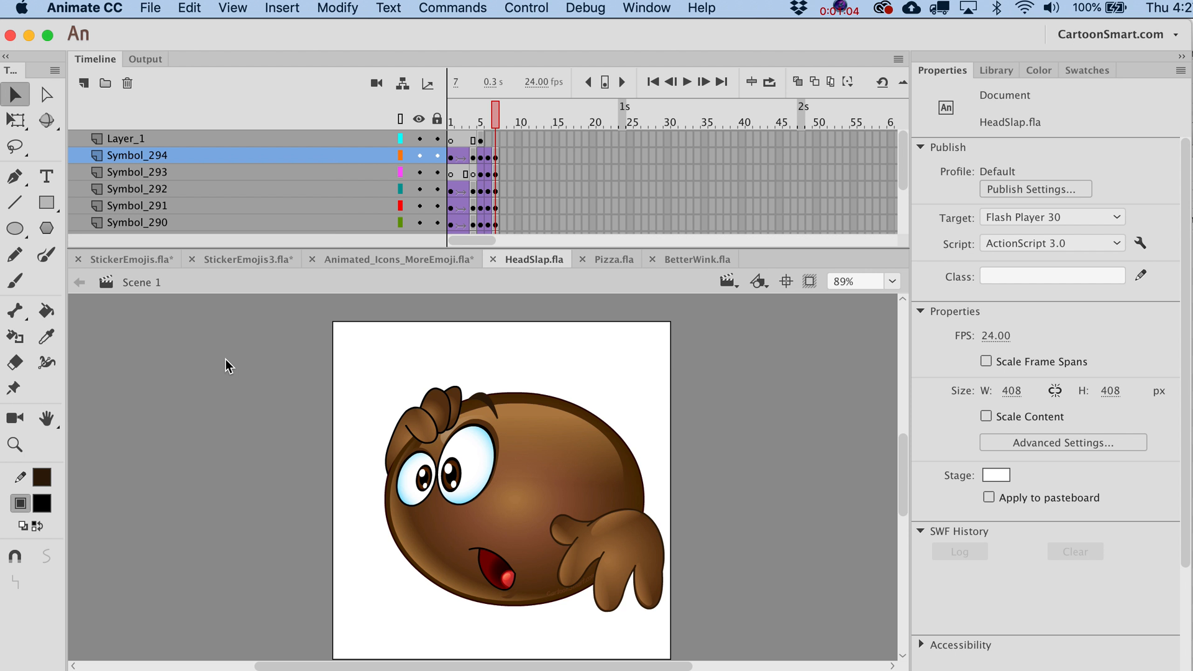
pyautogui.moveTo(801, 378)
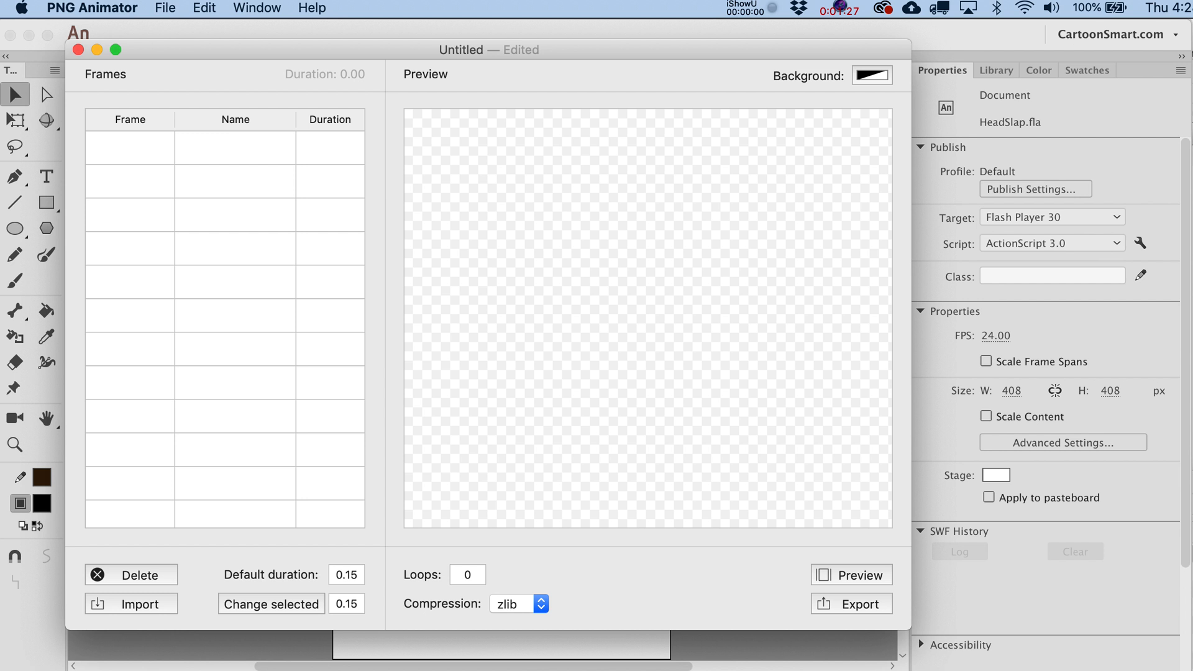
pyautogui.moveTo(255, 587)
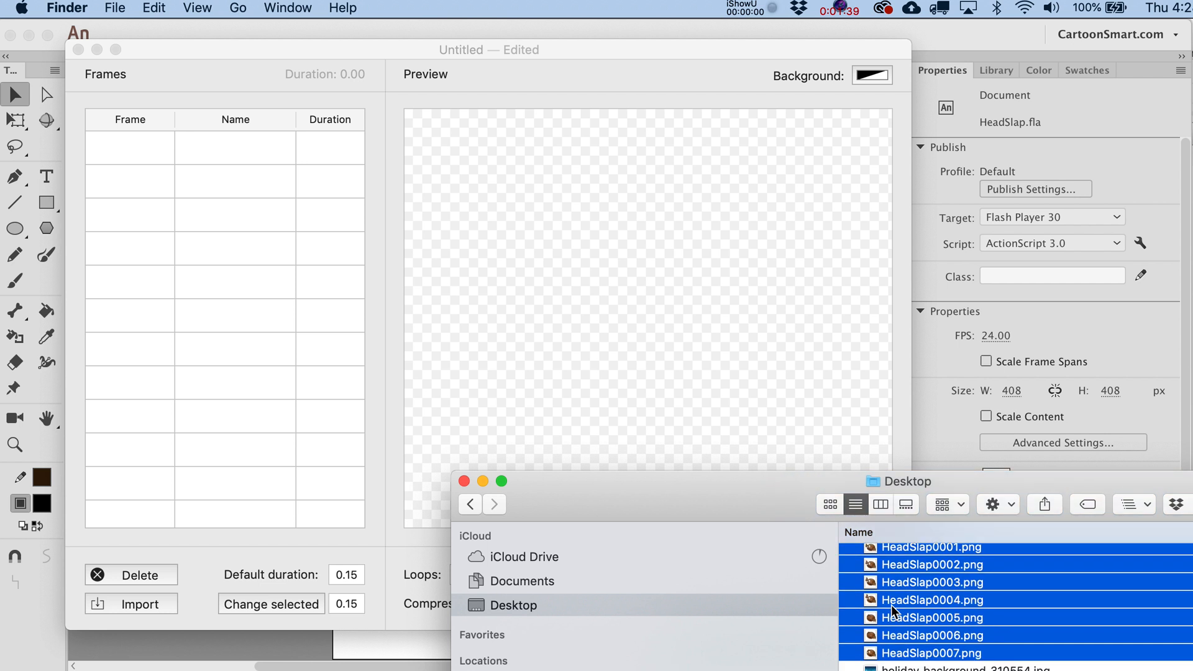
# Import the seven HeadSlap PNGs as frames, give each 0.05 s, and preview the 0.35 s result
pyautogui.click(131, 604)
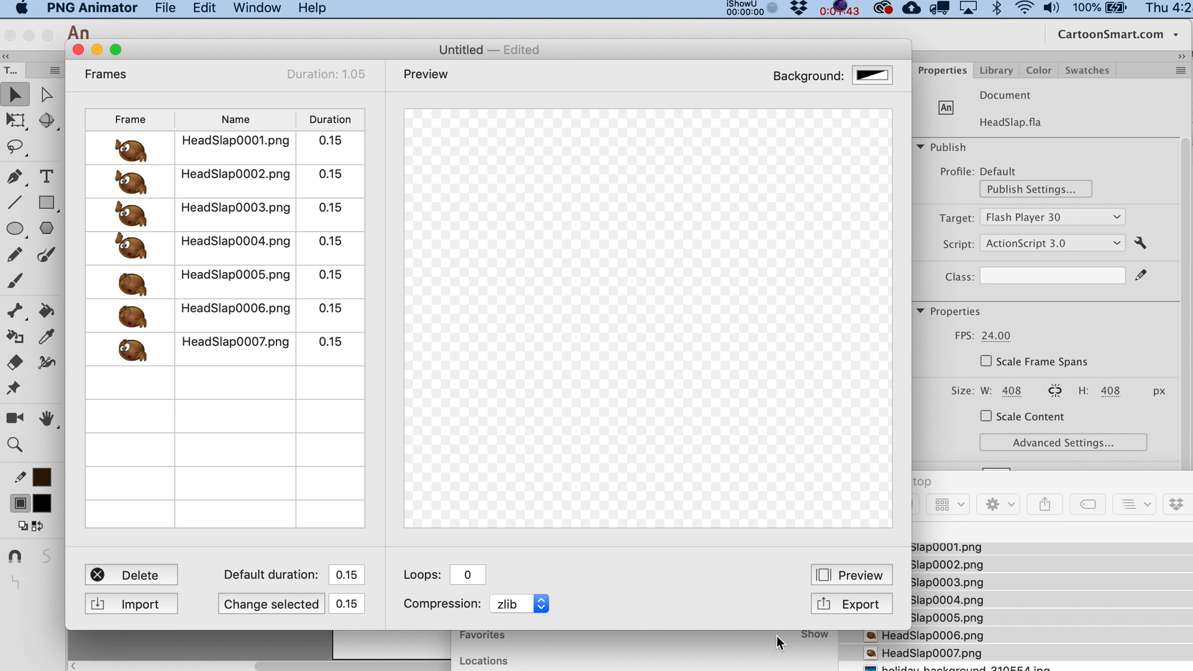
pyautogui.moveTo(298, 348)
pyautogui.write('0.05')
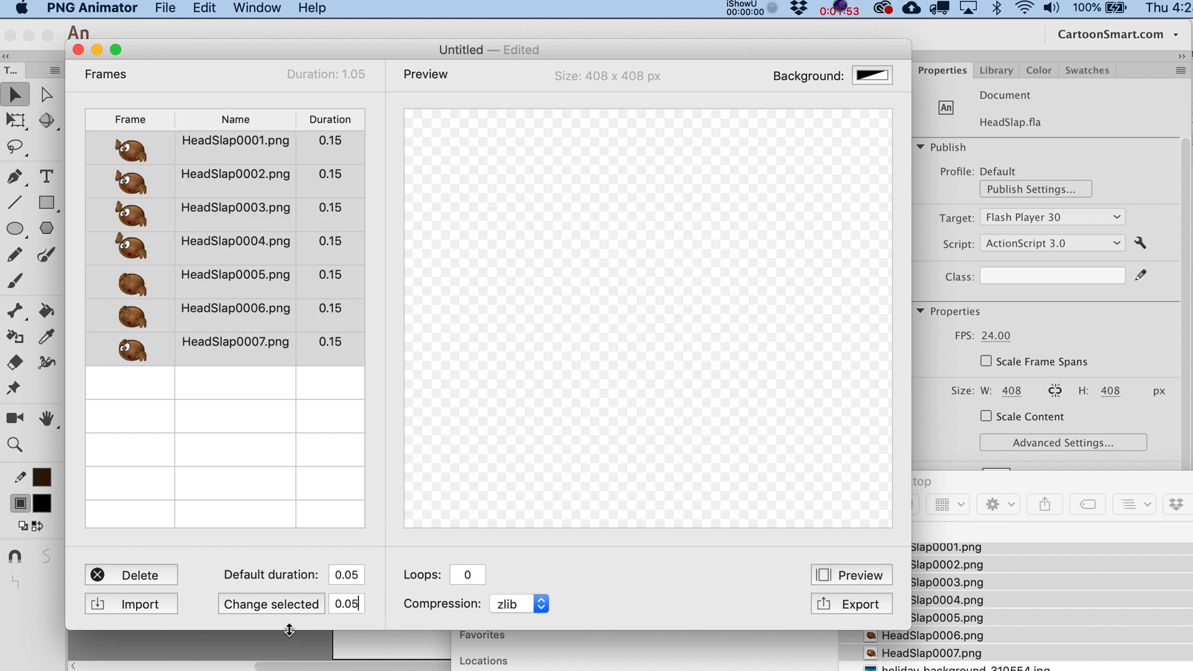
pyautogui.click(851, 574)
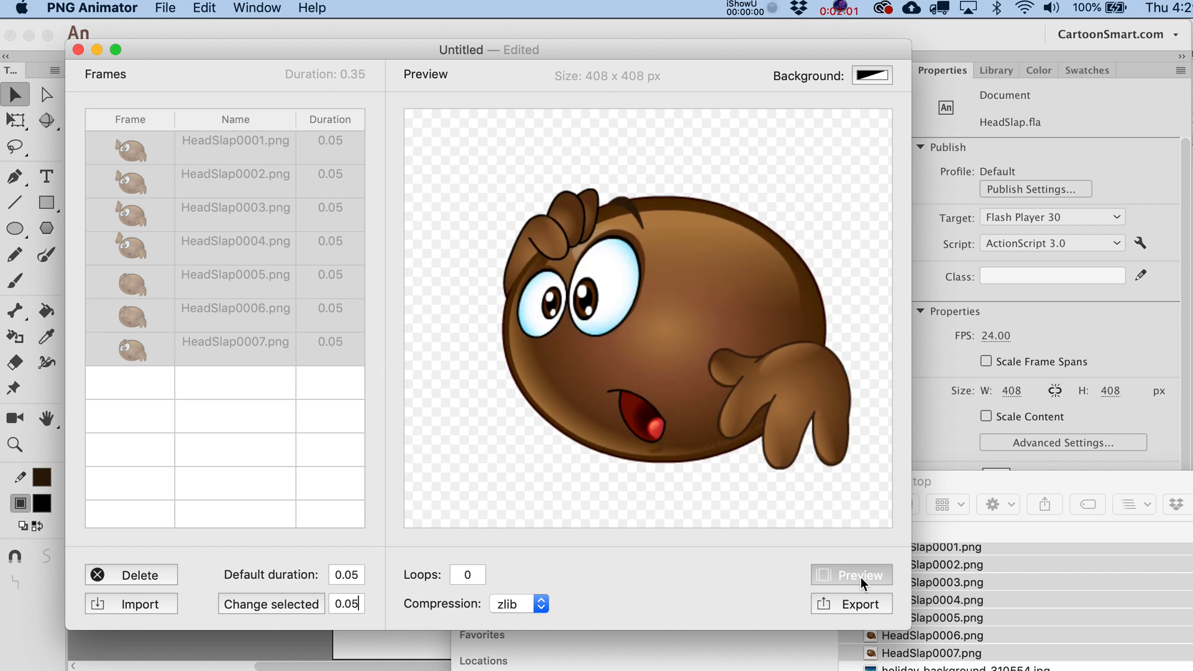
pyautogui.click(851, 574)
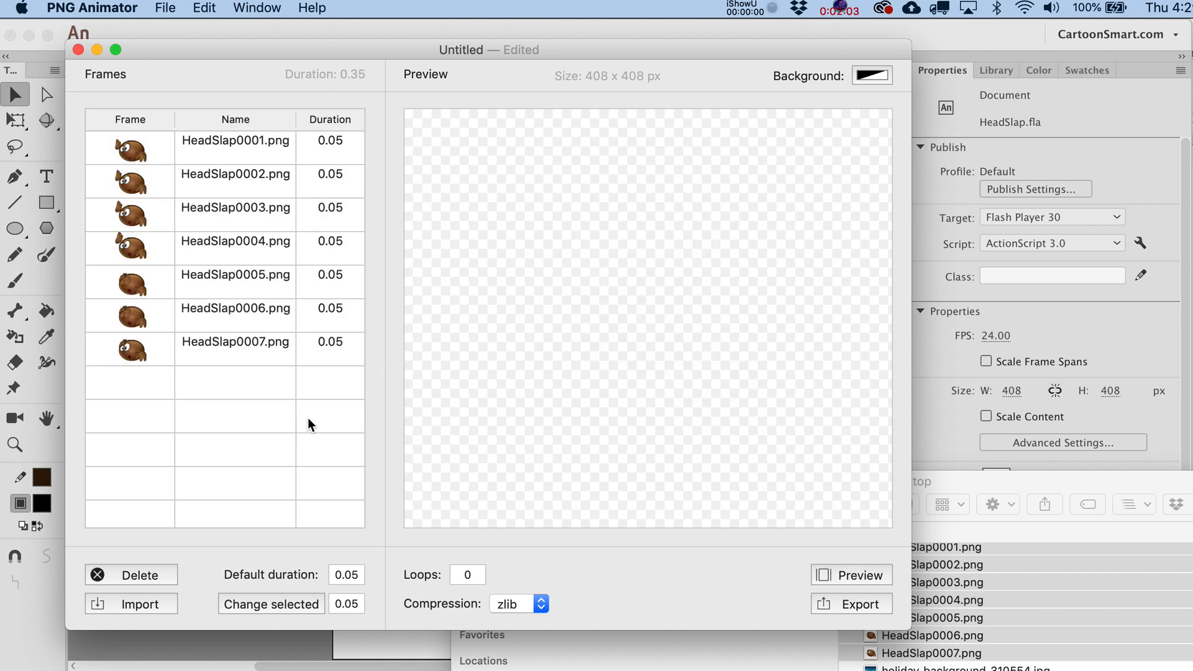
# Hold the first frame 0.25 s and edit the last frame's duration toward 0.55 s
pyautogui.click(235, 140)
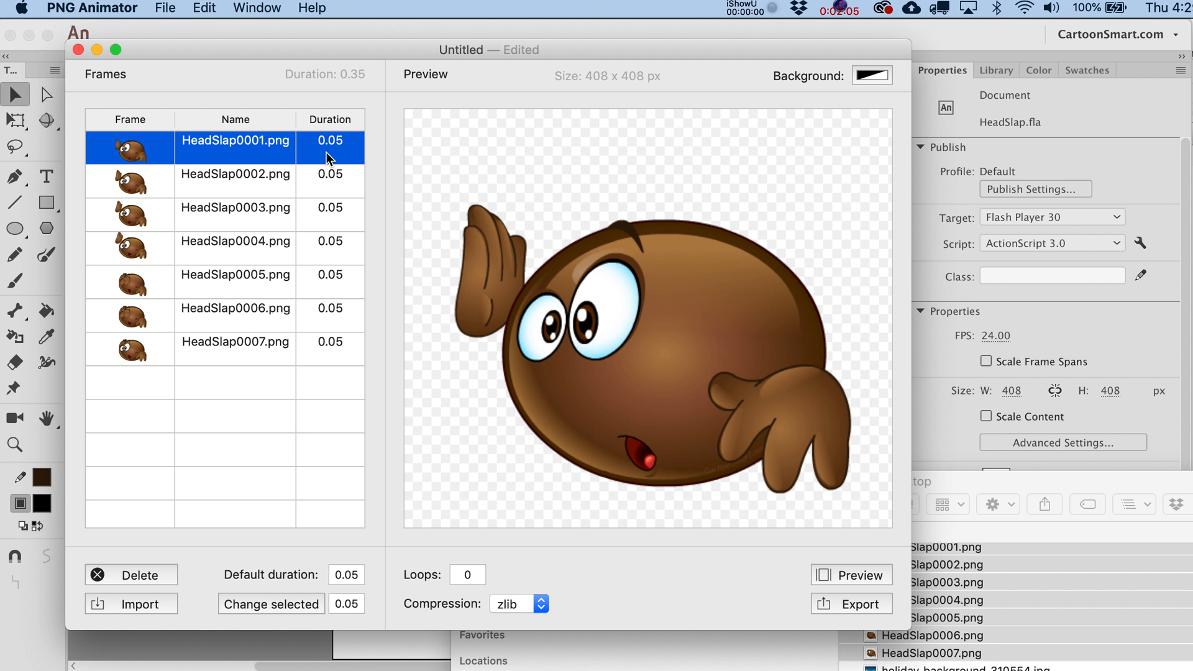
pyautogui.moveTo(341, 149)
pyautogui.write('0.25')
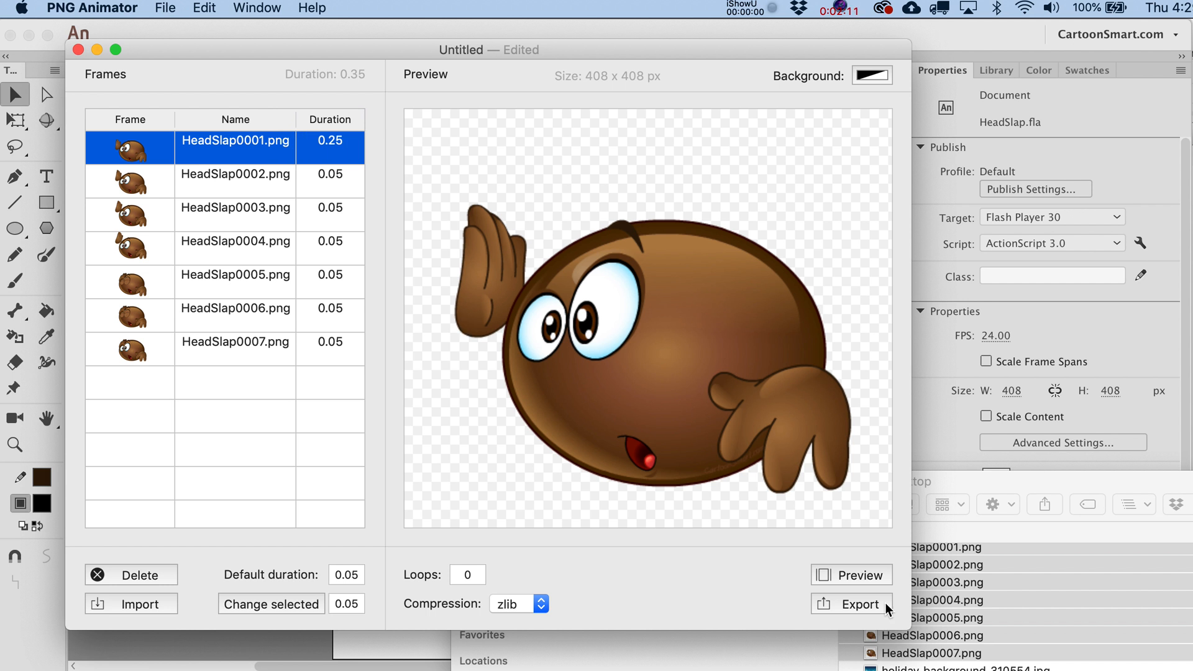
pyautogui.click(851, 574)
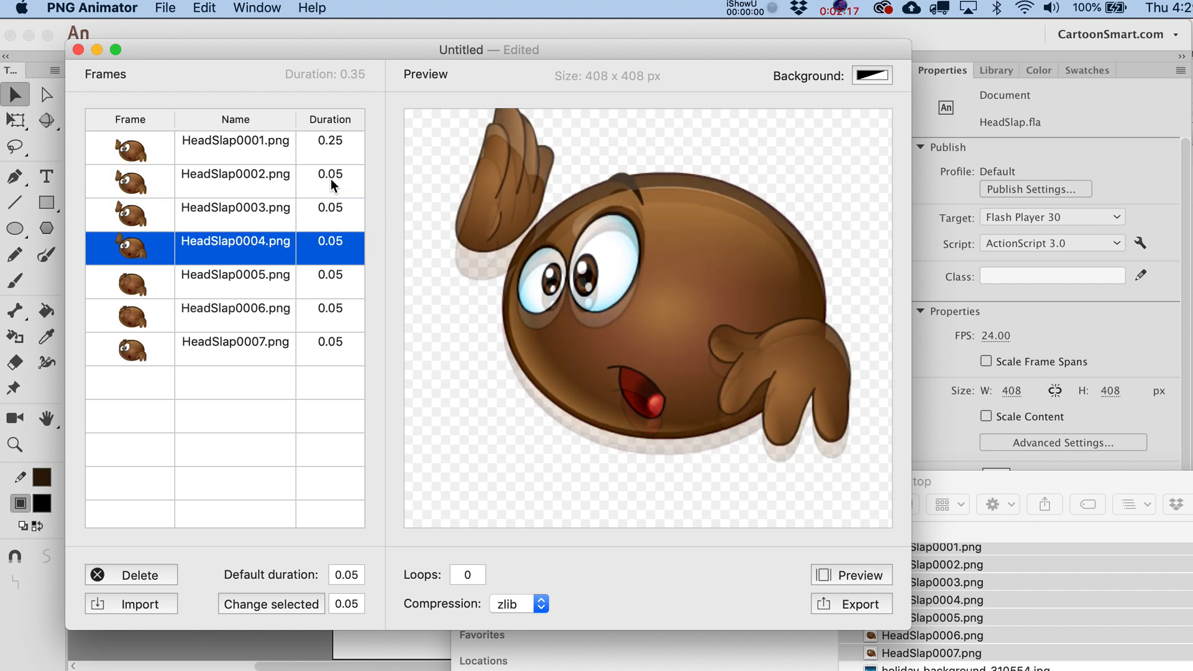
pyautogui.click(235, 342)
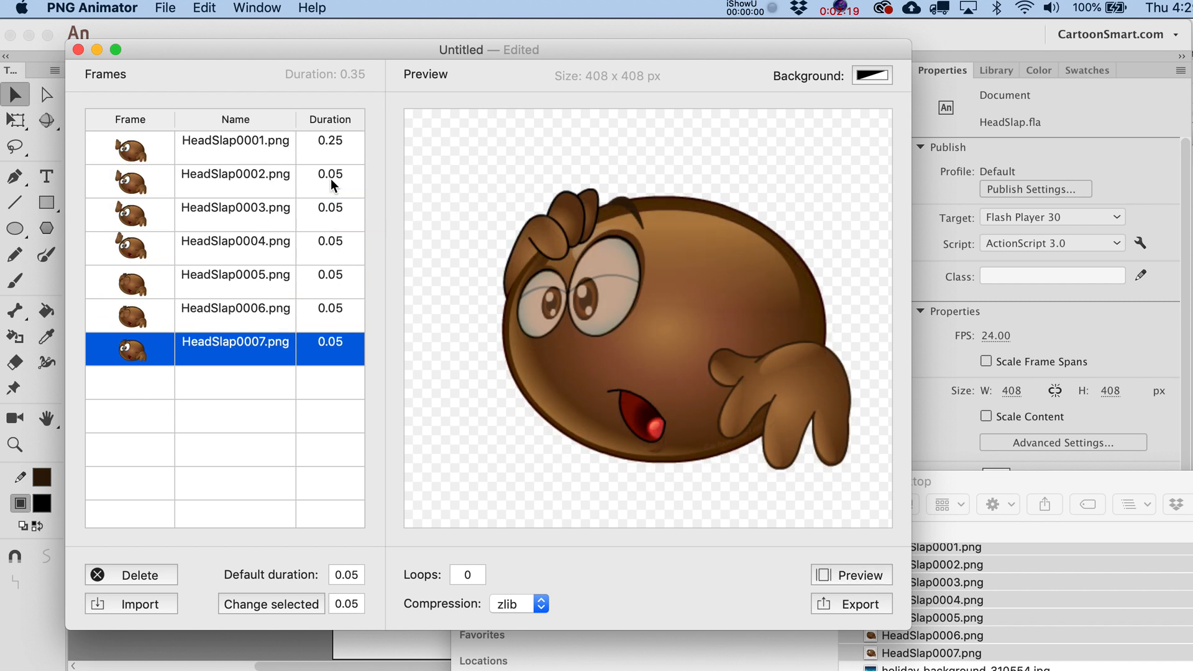
pyautogui.doubleClick(330, 342)
pyautogui.write('0.35')
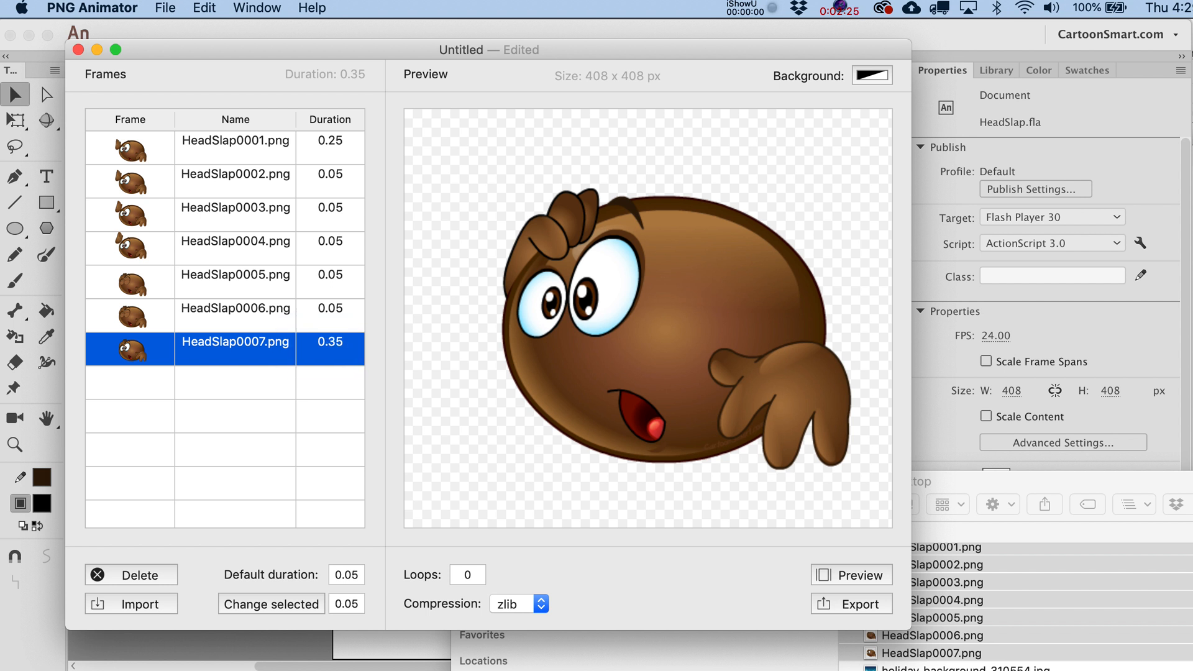
# Set frames five and six to 0.07 s and preview the retimed 0.89 s animation
pyautogui.click(851, 574)
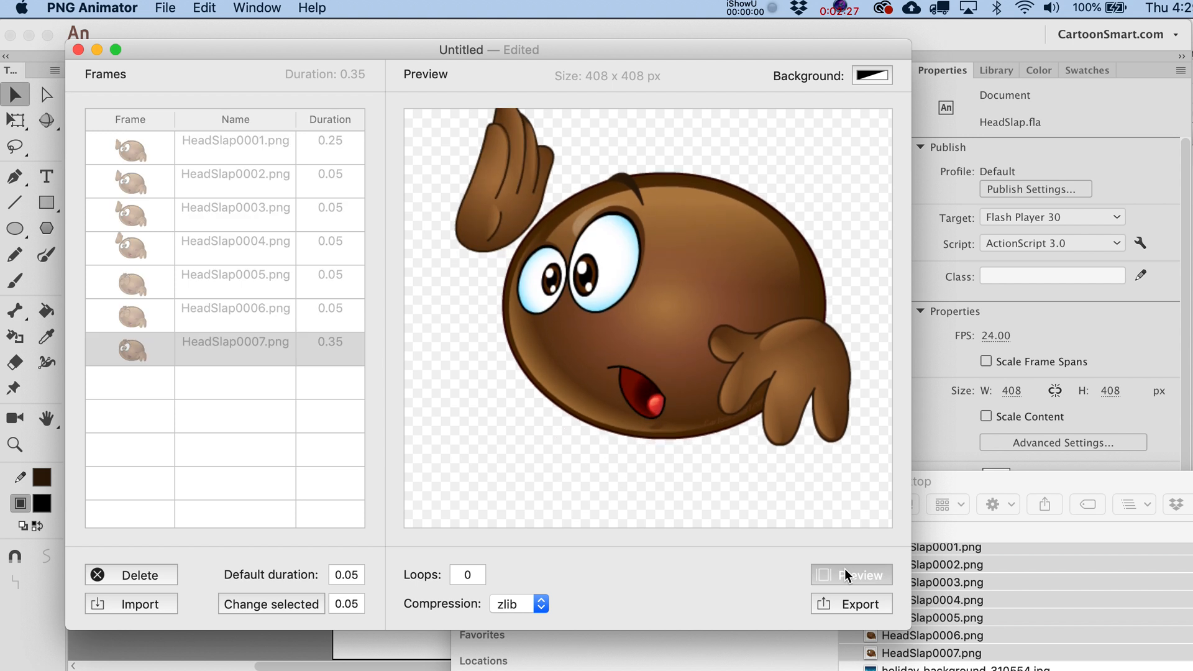
pyautogui.click(851, 574)
pyautogui.write('0.07')
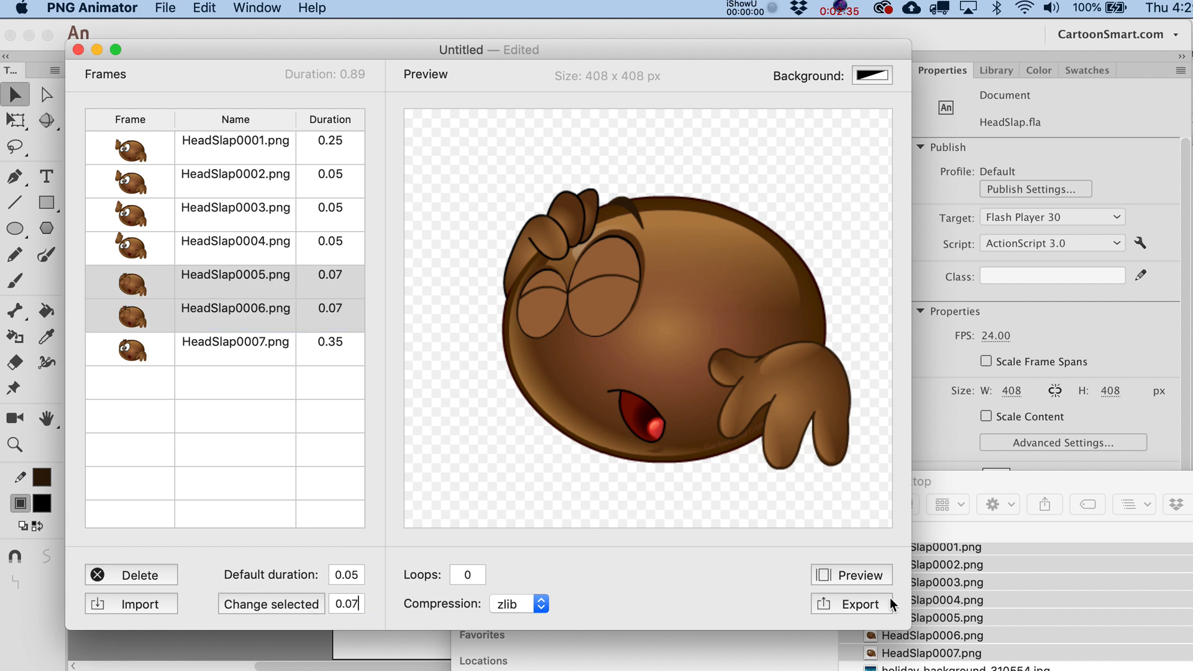
pyautogui.click(860, 574)
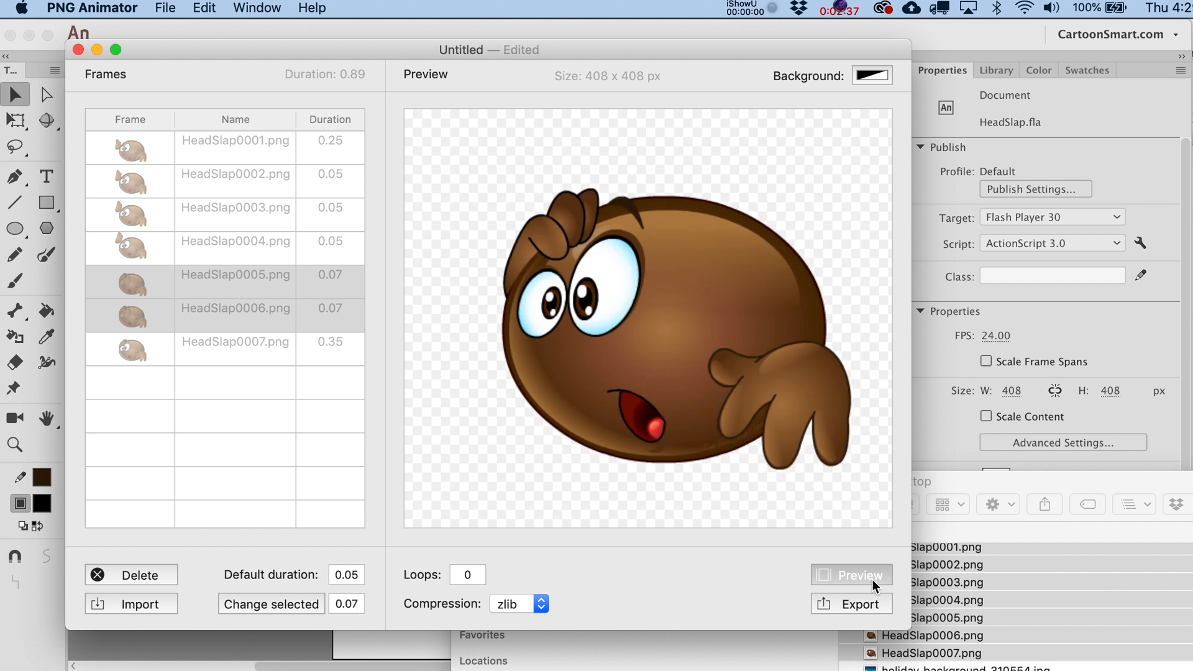
pyautogui.click(851, 574)
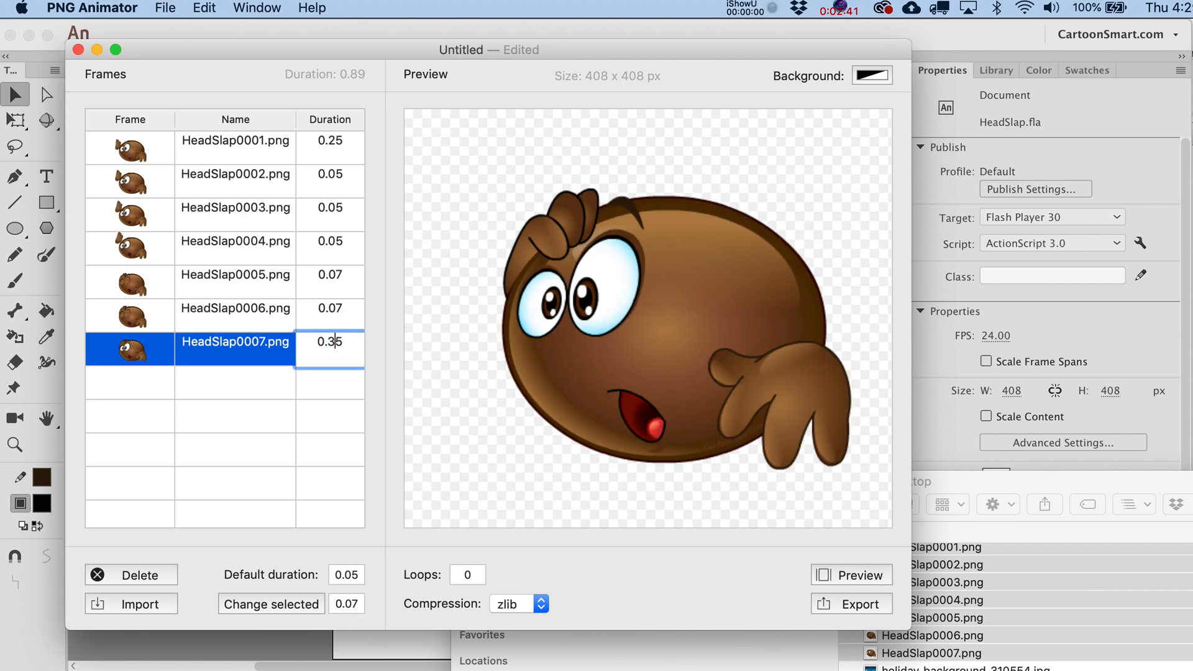
pyautogui.click(851, 574)
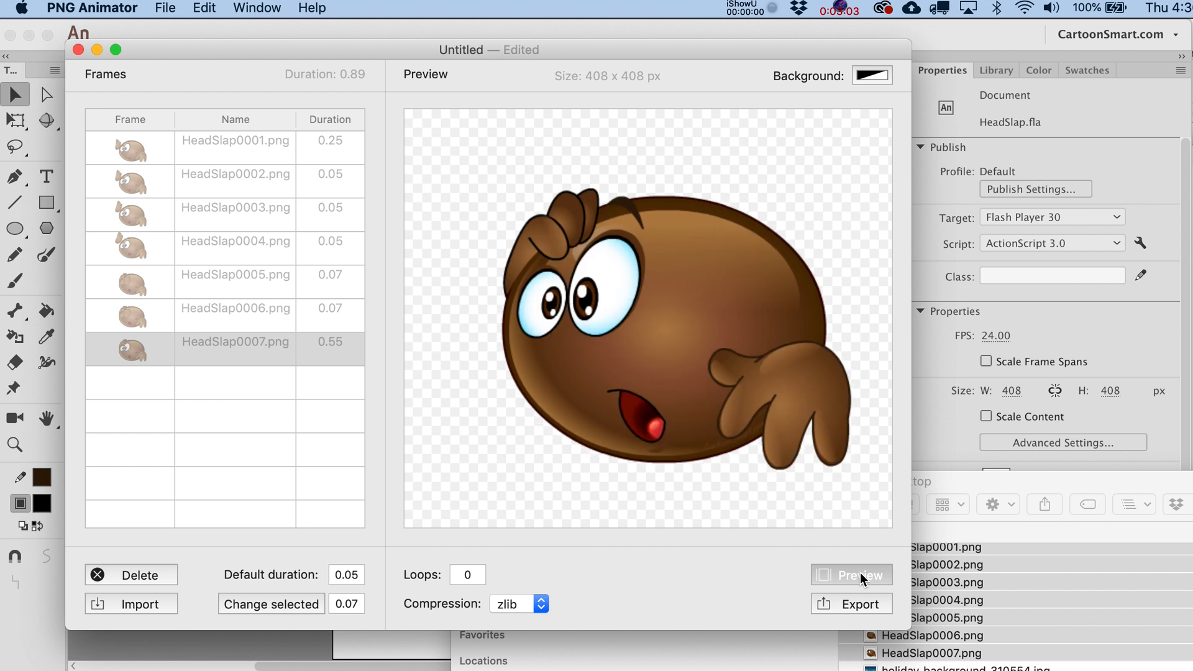
pyautogui.click(851, 574)
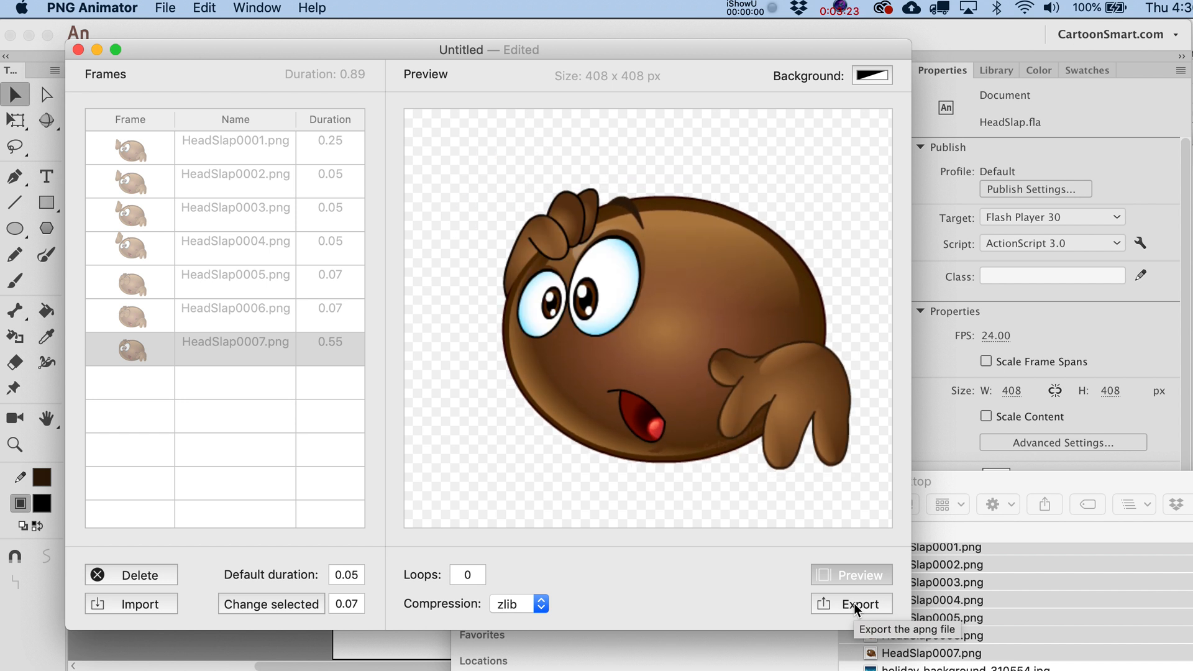
pyautogui.moveTo(510, 123)
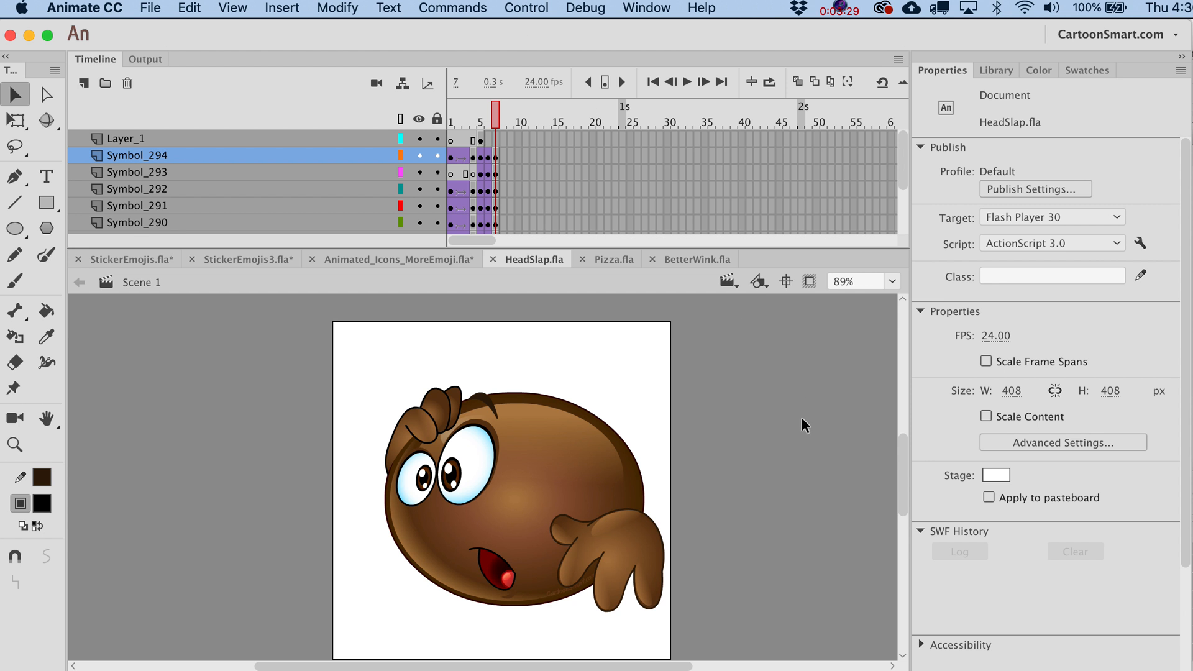
pyautogui.moveTo(830, 82)
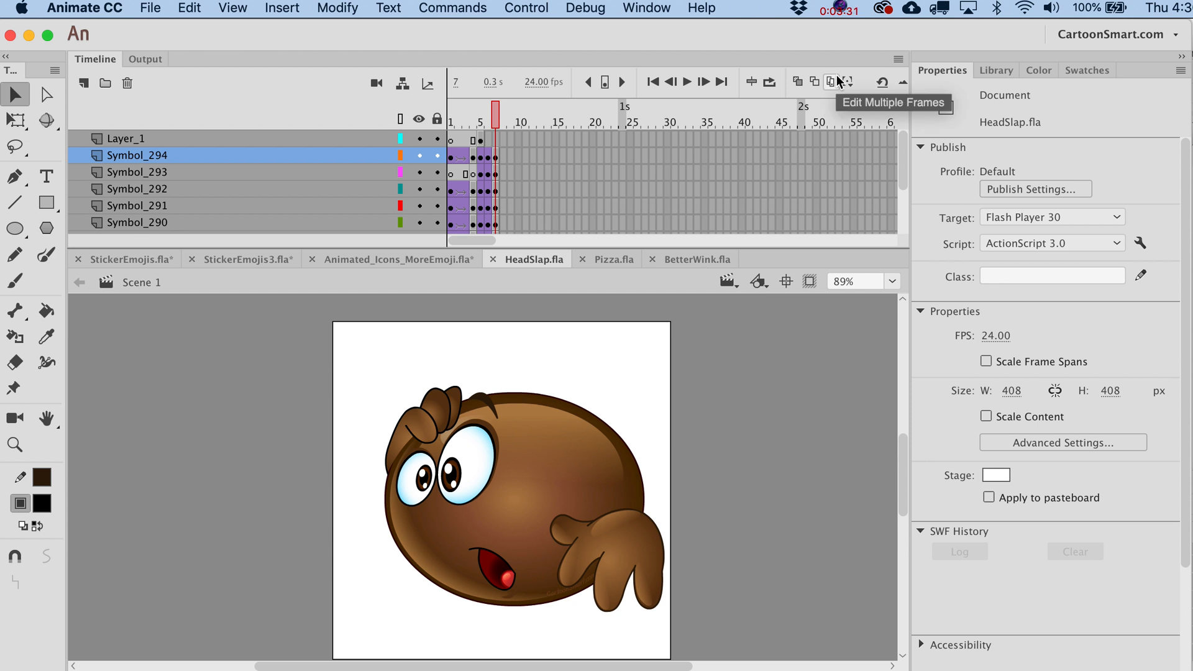
# Enable Edit Multiple Frames so all head-slap poses overlay on the stage
pyautogui.click(485, 115)
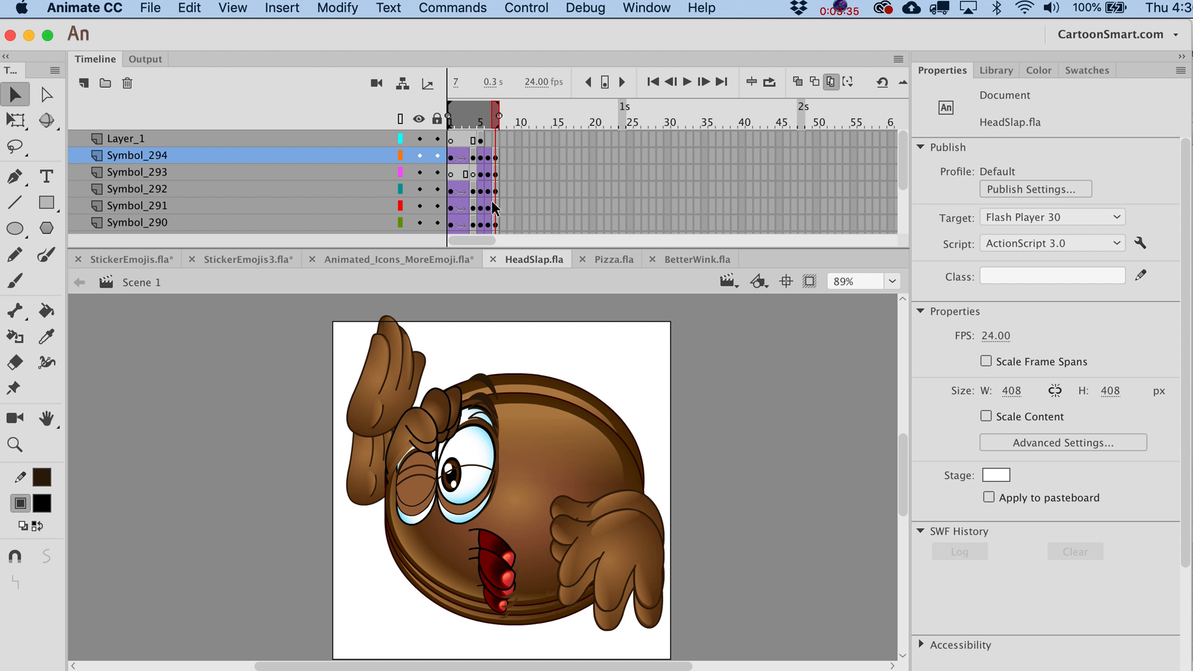
pyautogui.moveTo(566, 495)
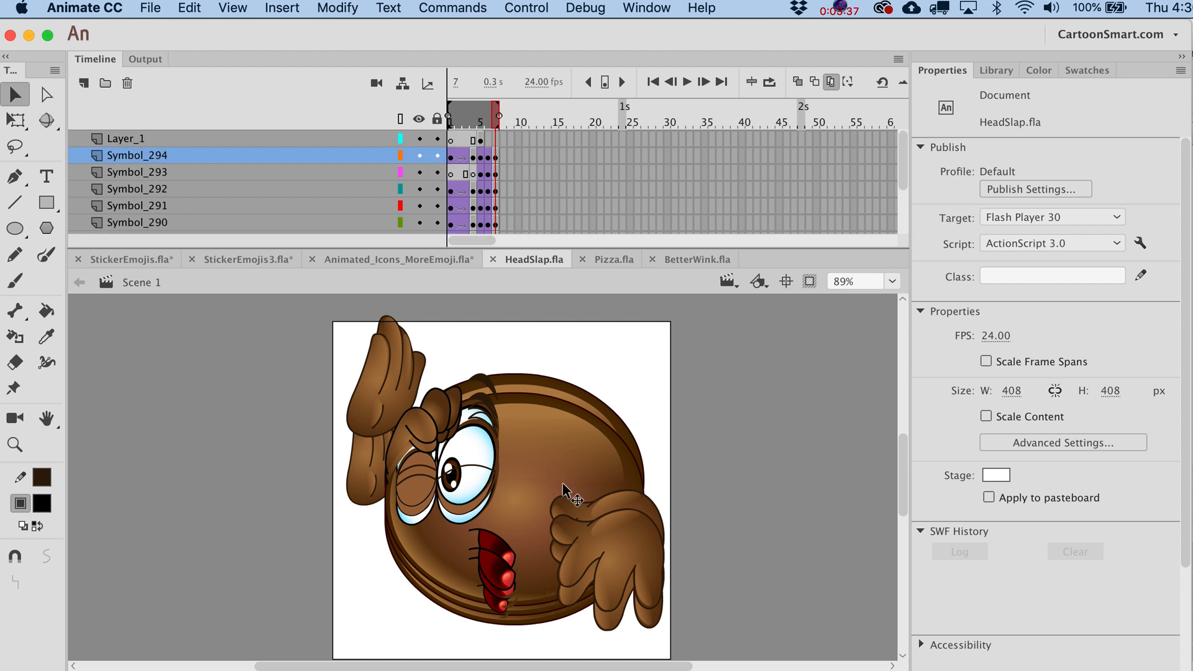